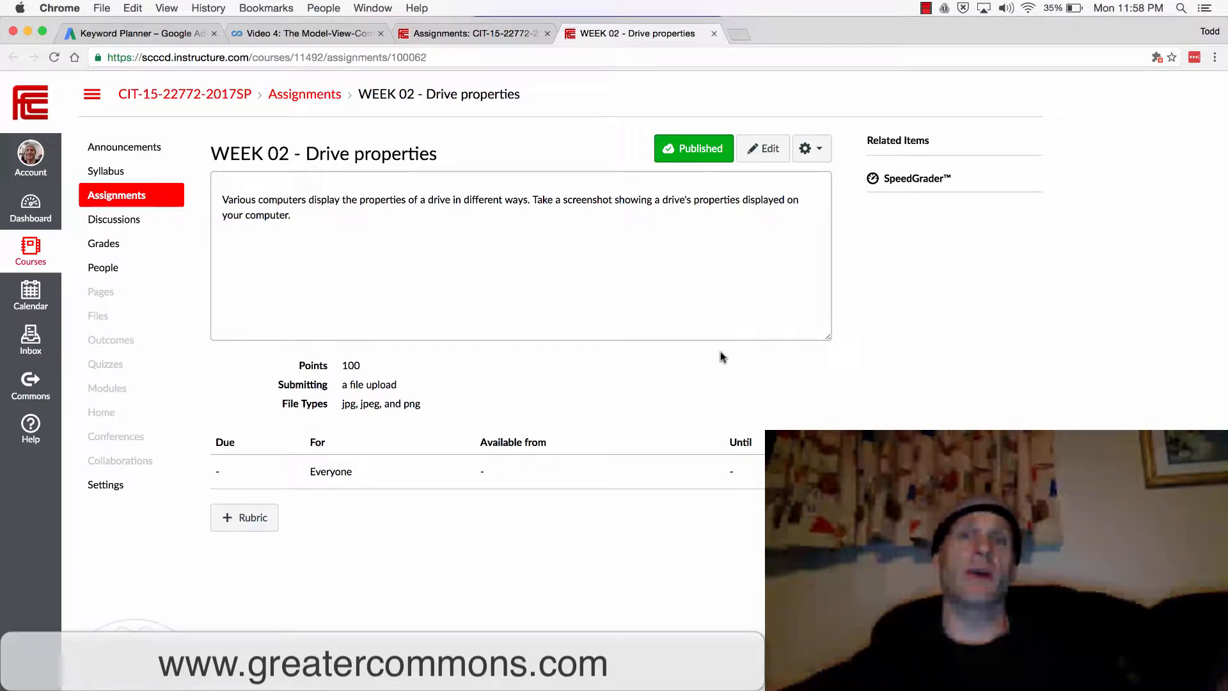
{"action": "mouse_move", "coordinate": [713, 351]}
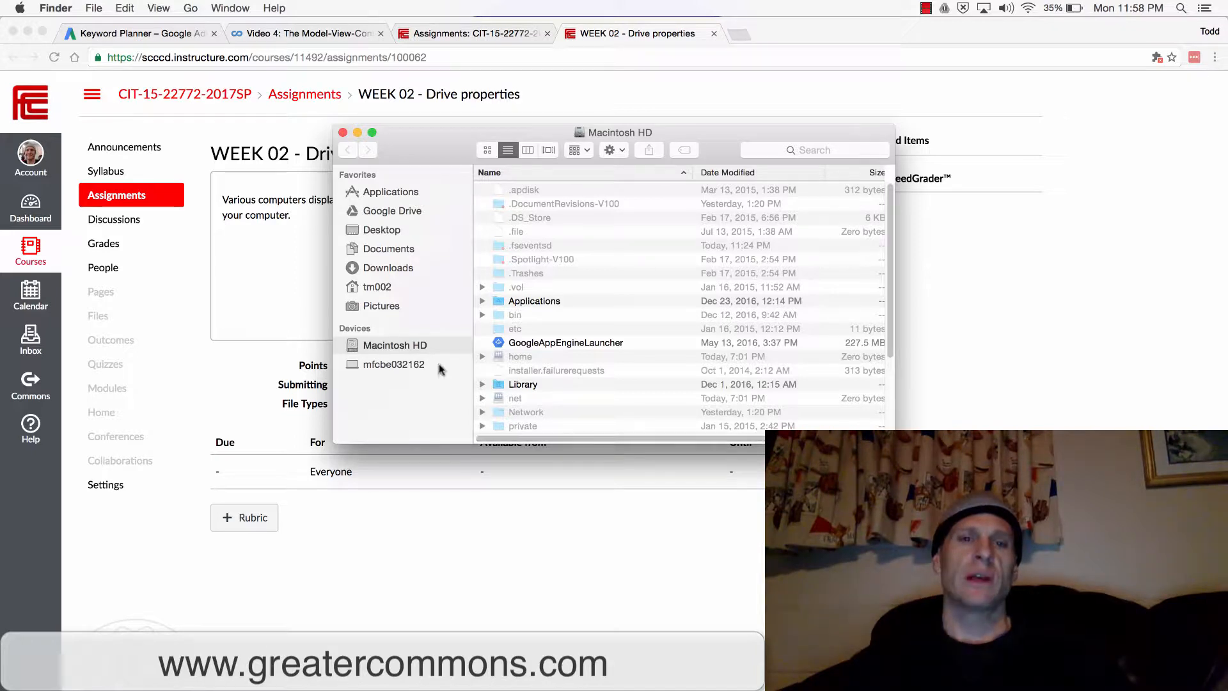
{"action": "mouse_move", "coordinate": [395, 287]}
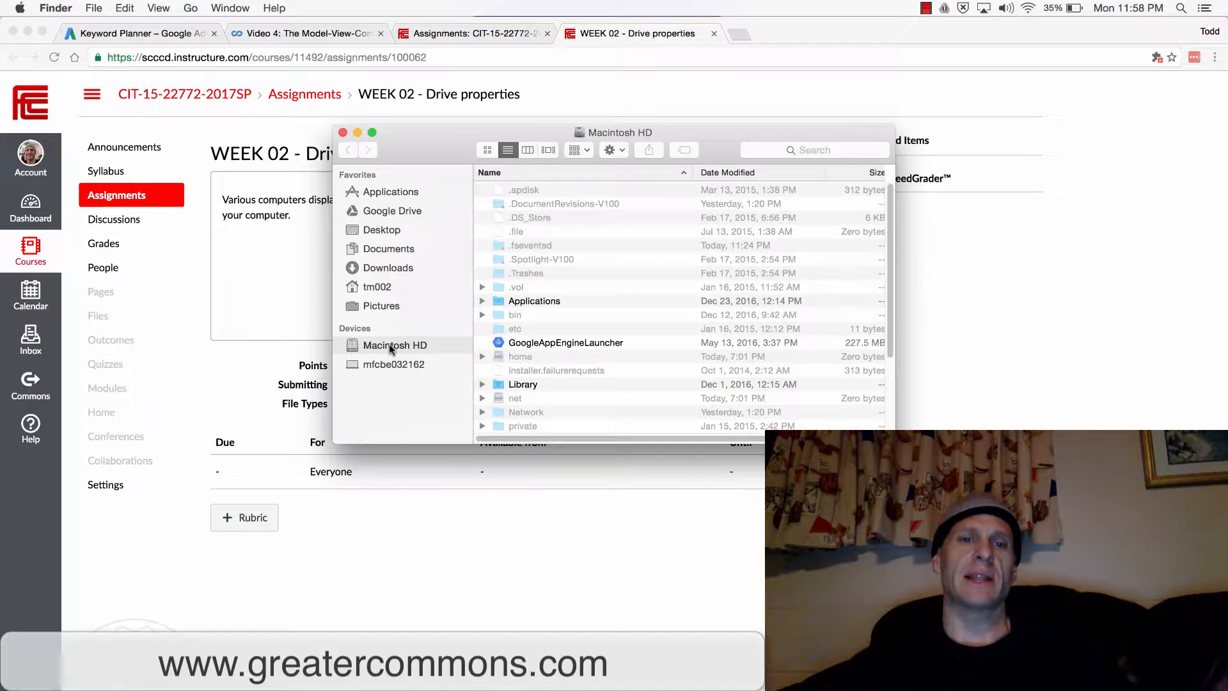
Step: Show the Get Info actions for Macintosh HD and the second listed device in the sidebar
{"action": "right_click", "coordinate": [395, 344]}
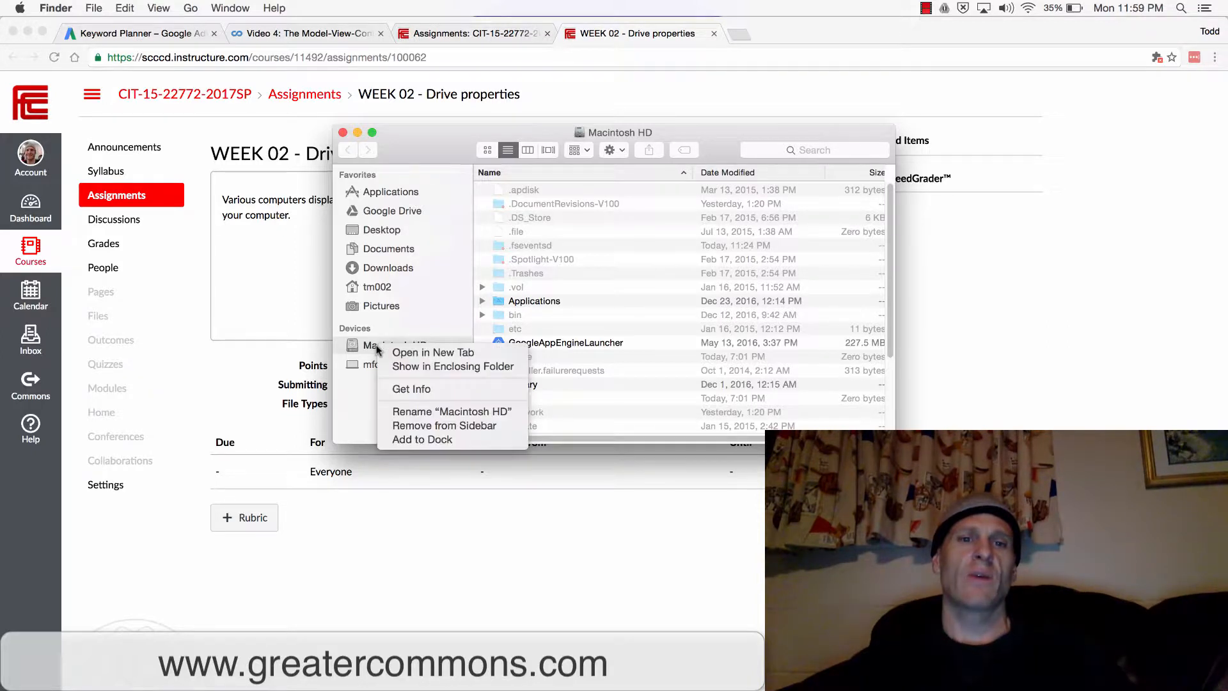
{"action": "mouse_move", "coordinate": [410, 389]}
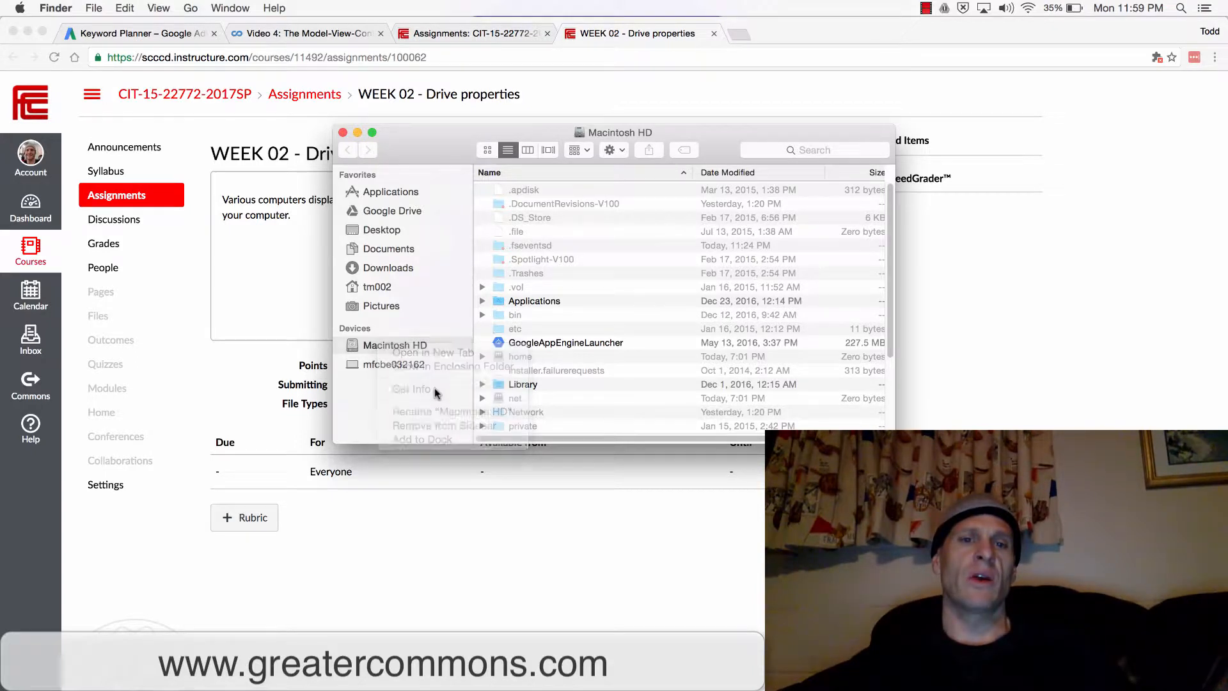
{"action": "left_click", "coordinate": [412, 389]}
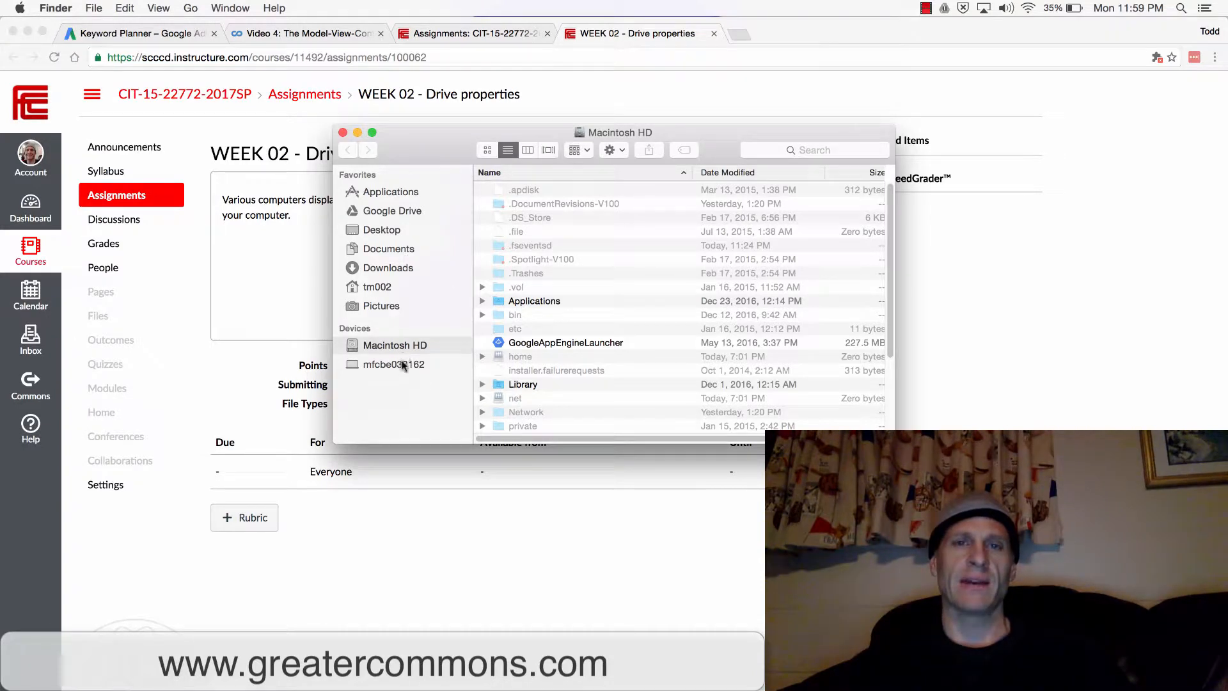
{"action": "right_click", "coordinate": [395, 344]}
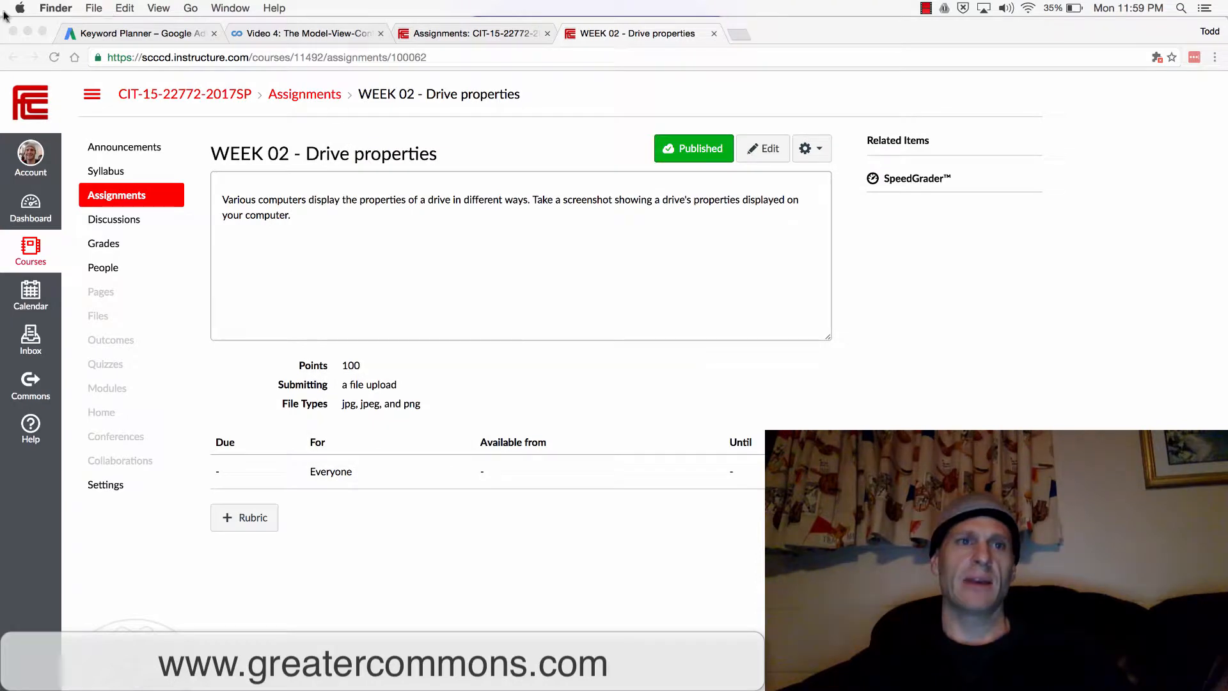
{"action": "left_click", "coordinate": [19, 8]}
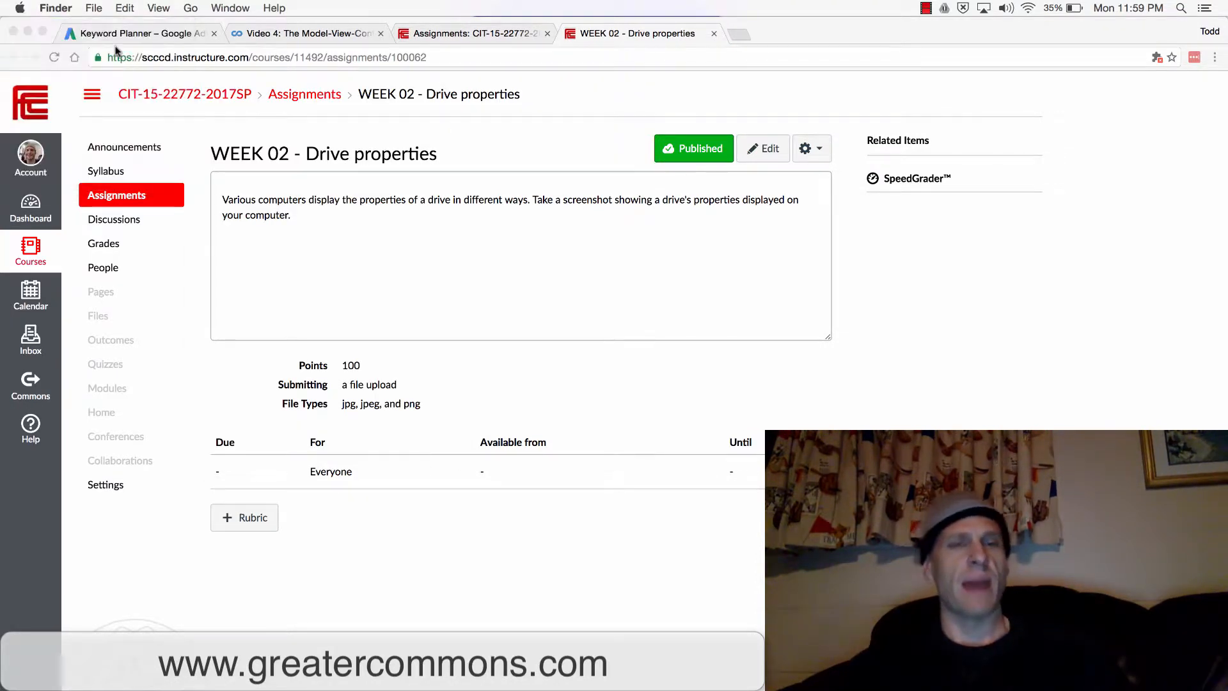
{"action": "left_click", "coordinate": [617, 165]}
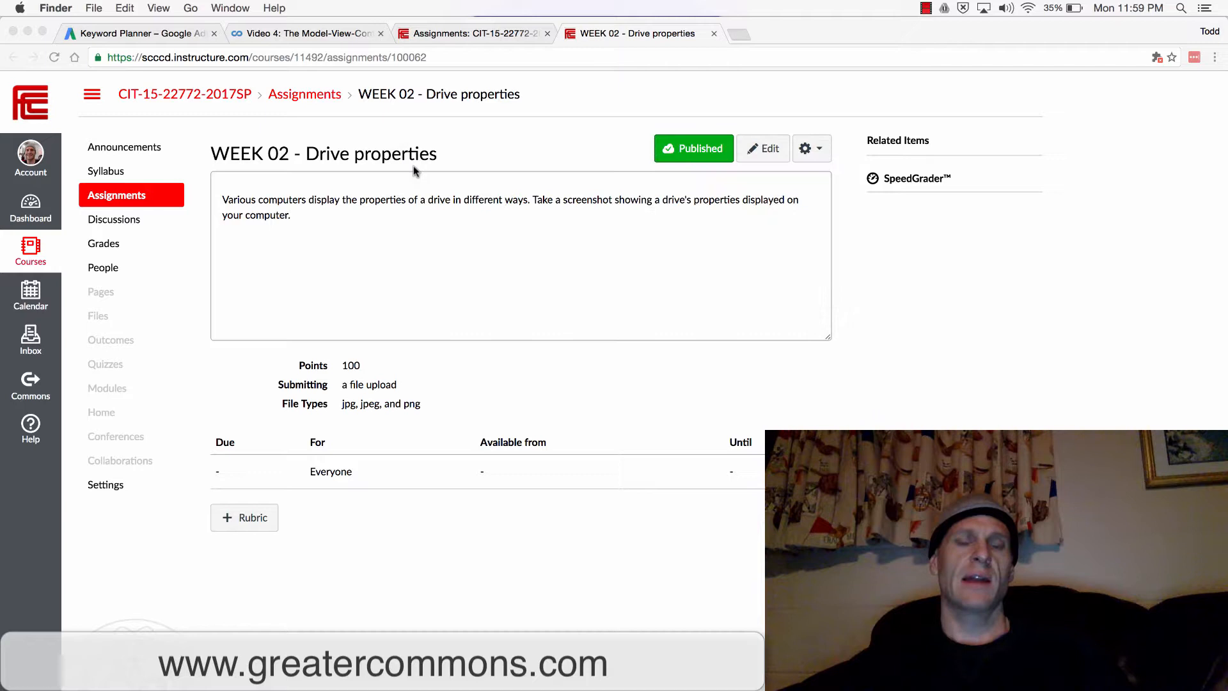
{"action": "key", "text": "cmd+space"}
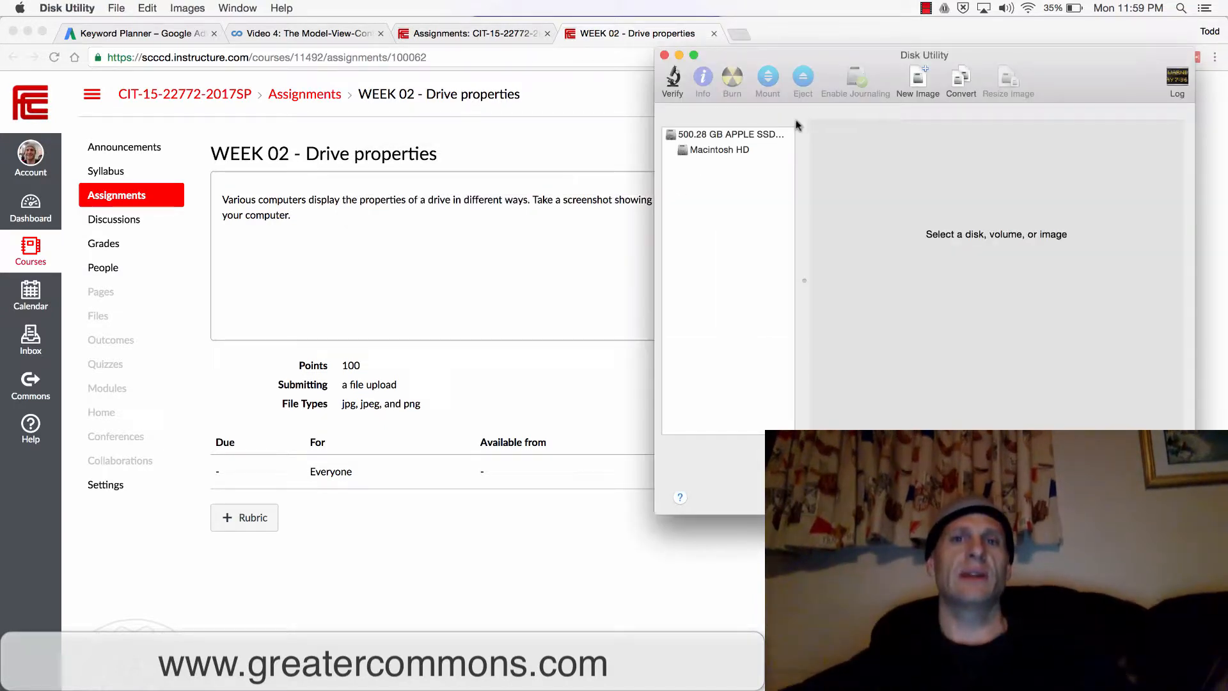
Step: Select the 500.28 GB Apple SSD and view its Erase options
{"action": "left_click", "coordinate": [727, 134]}
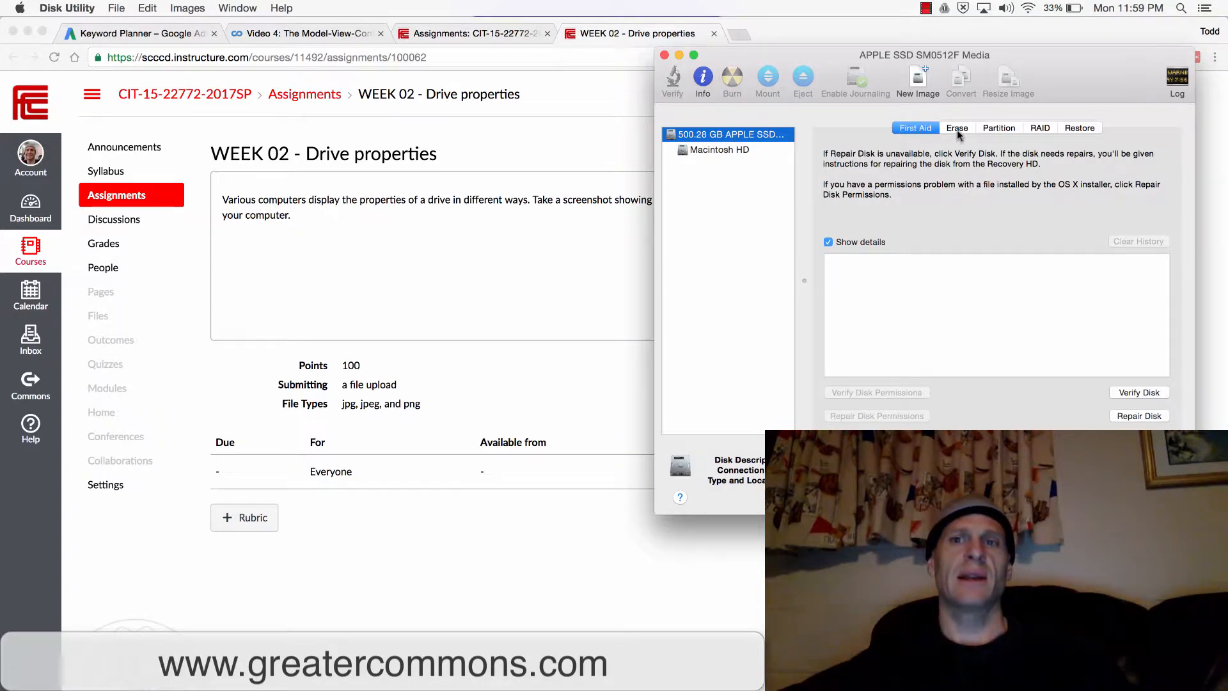
{"action": "left_click", "coordinate": [957, 128]}
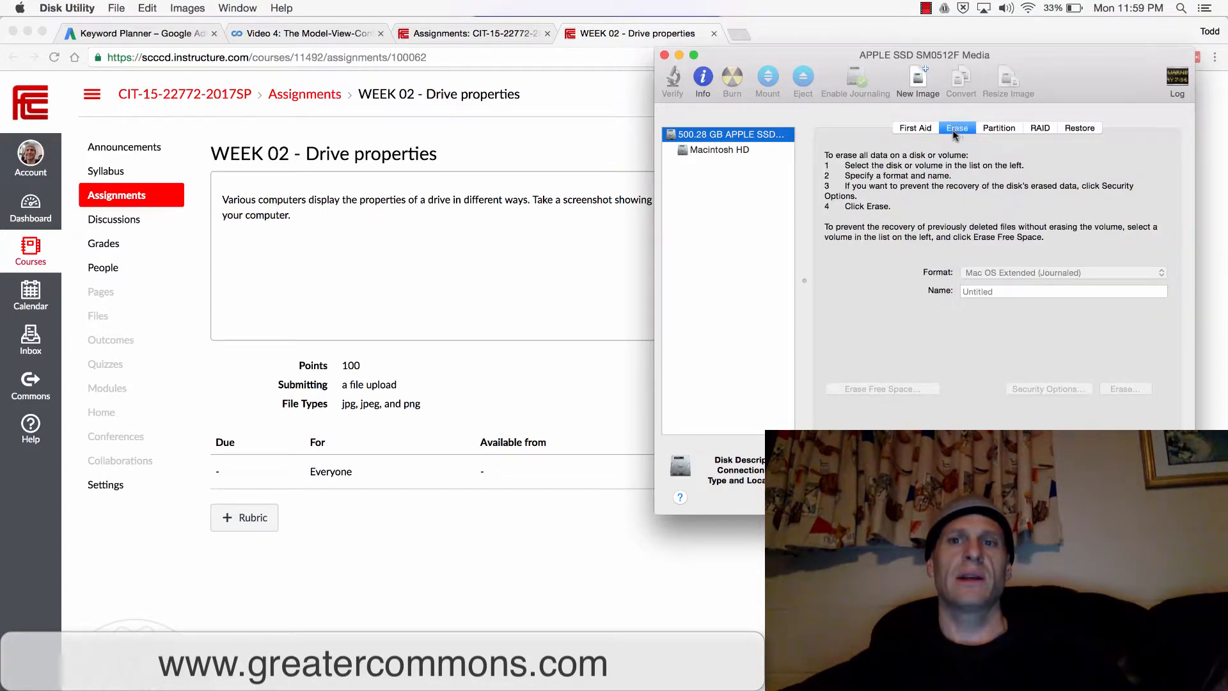
{"action": "left_click", "coordinate": [913, 128]}
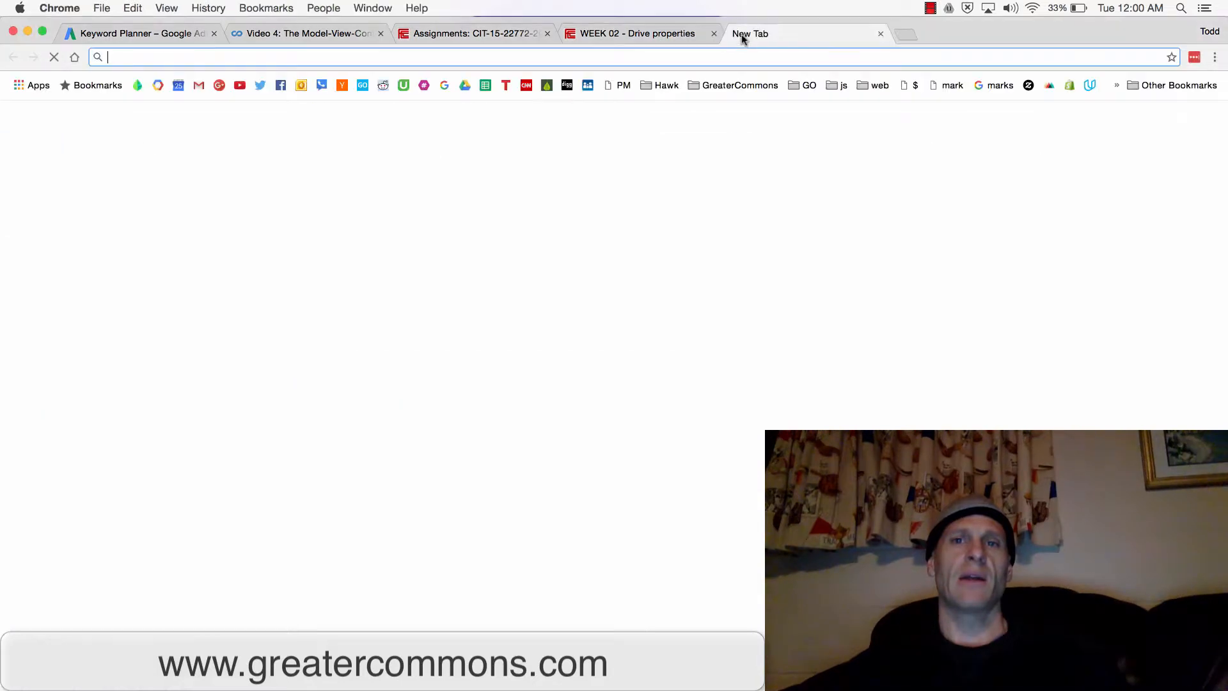
Step: Search Google for 'windows format thumb drive' and look through the results
{"action": "type", "text": "windows format thumb drive"}
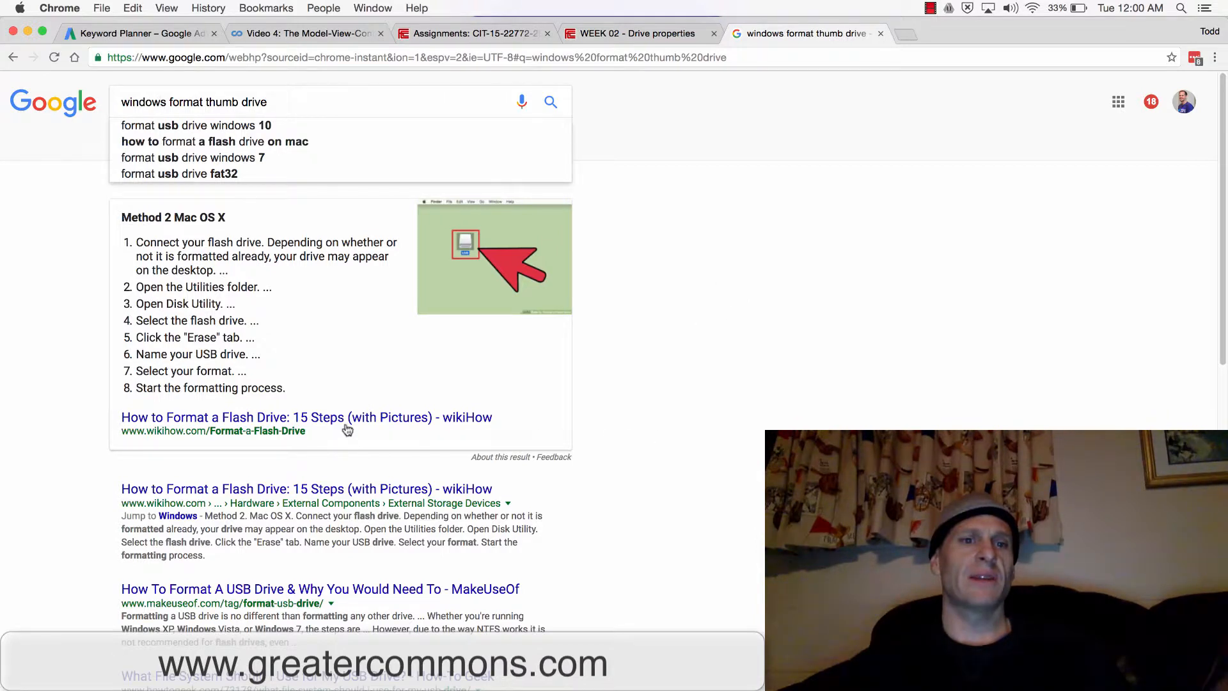
{"action": "mouse_move", "coordinate": [338, 467]}
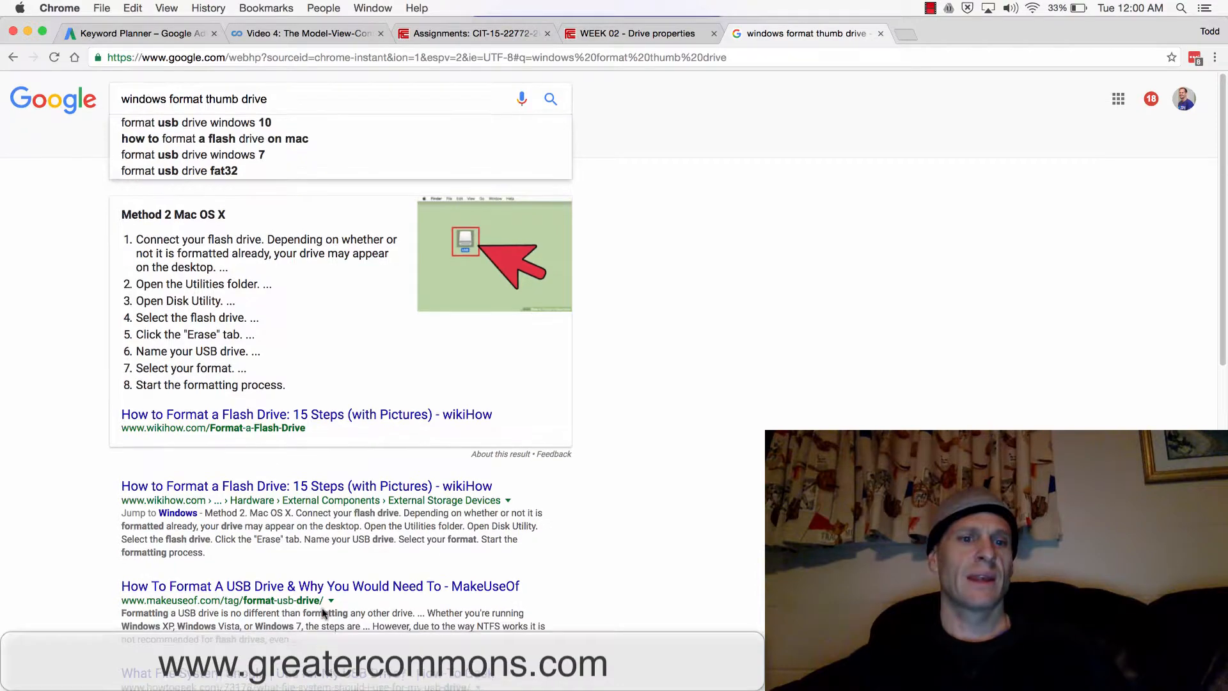
{"action": "scroll", "scroll_direction": "down", "scroll_amount": 3}
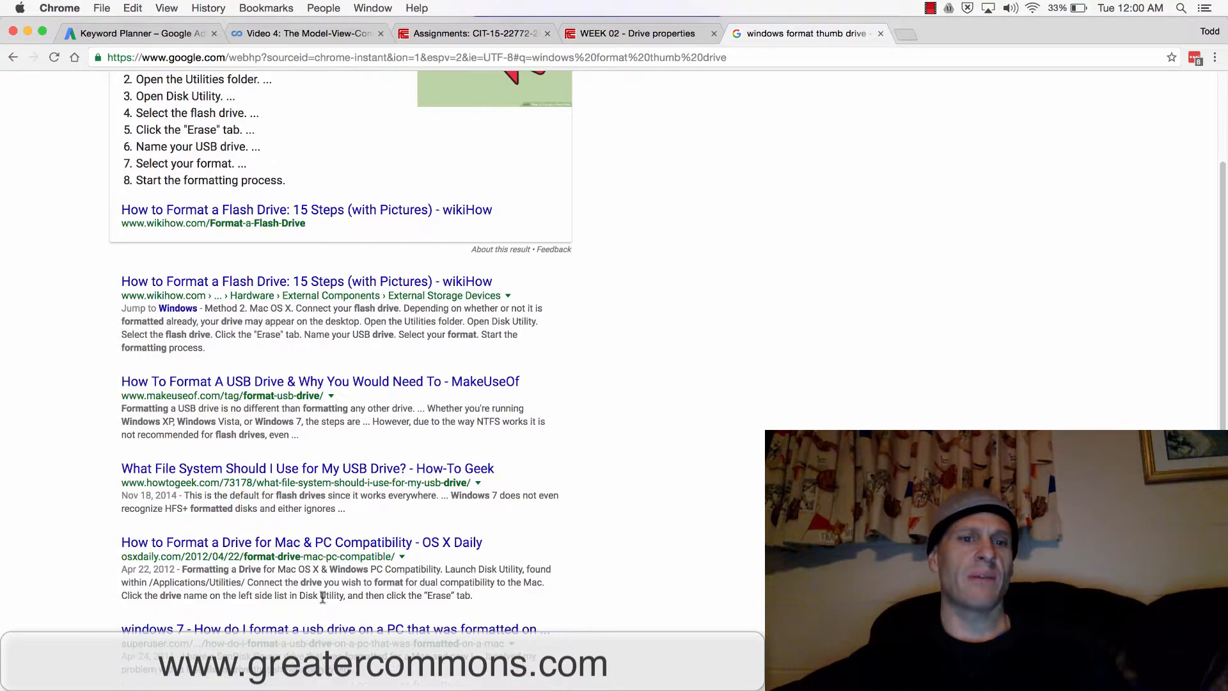
{"action": "scroll", "scroll_direction": "down", "scroll_amount": 3}
{"action": "type", "text": "windows 10 format thumb drive"}
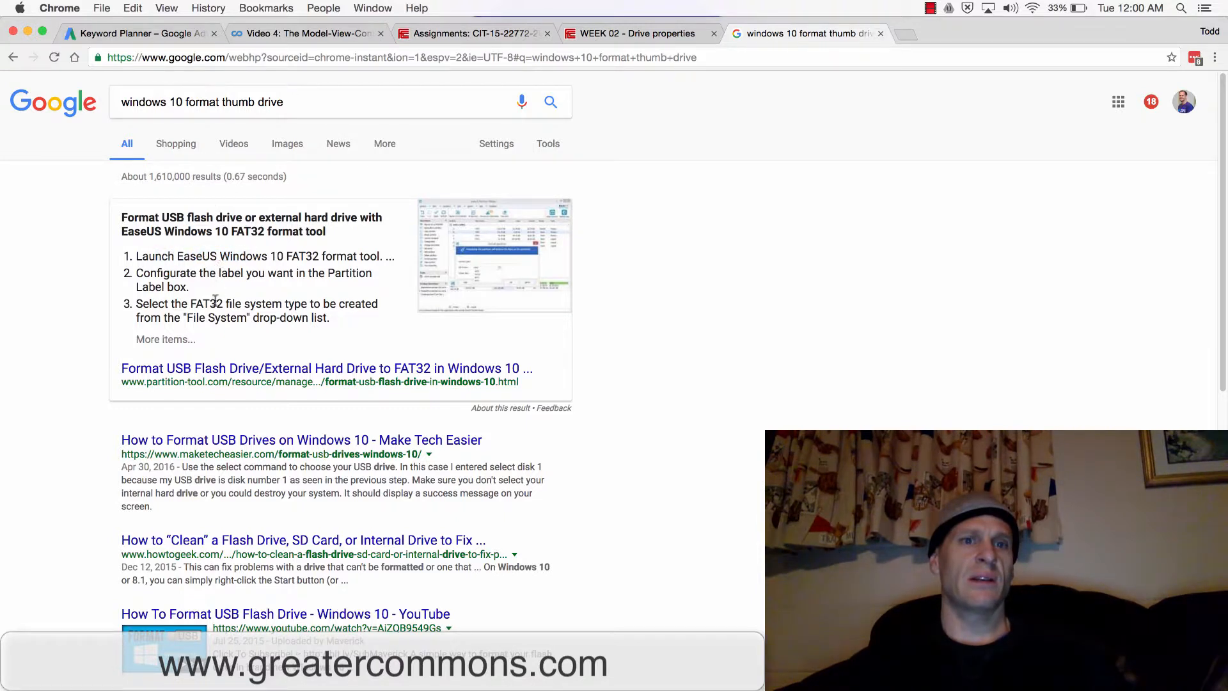
Step: Open the 'How to Format USB Drives on Windows 10 - Make Tech Easier' result
{"action": "left_click", "coordinate": [301, 439]}
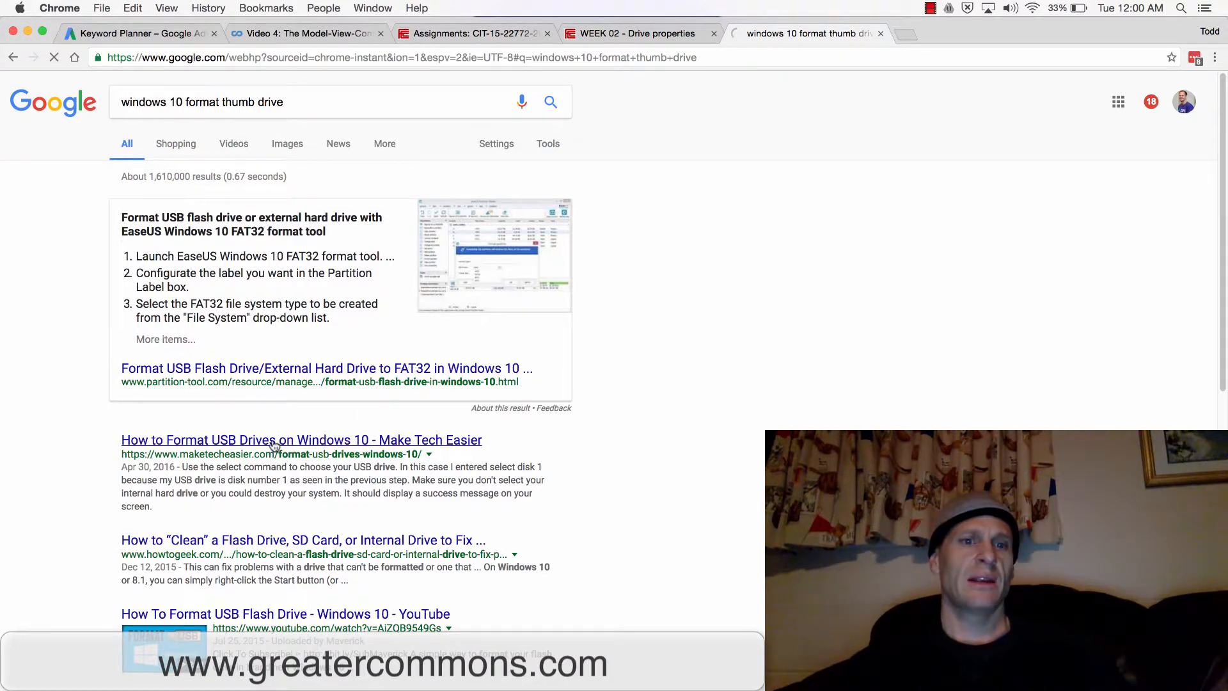
{"action": "left_click", "coordinate": [300, 439]}
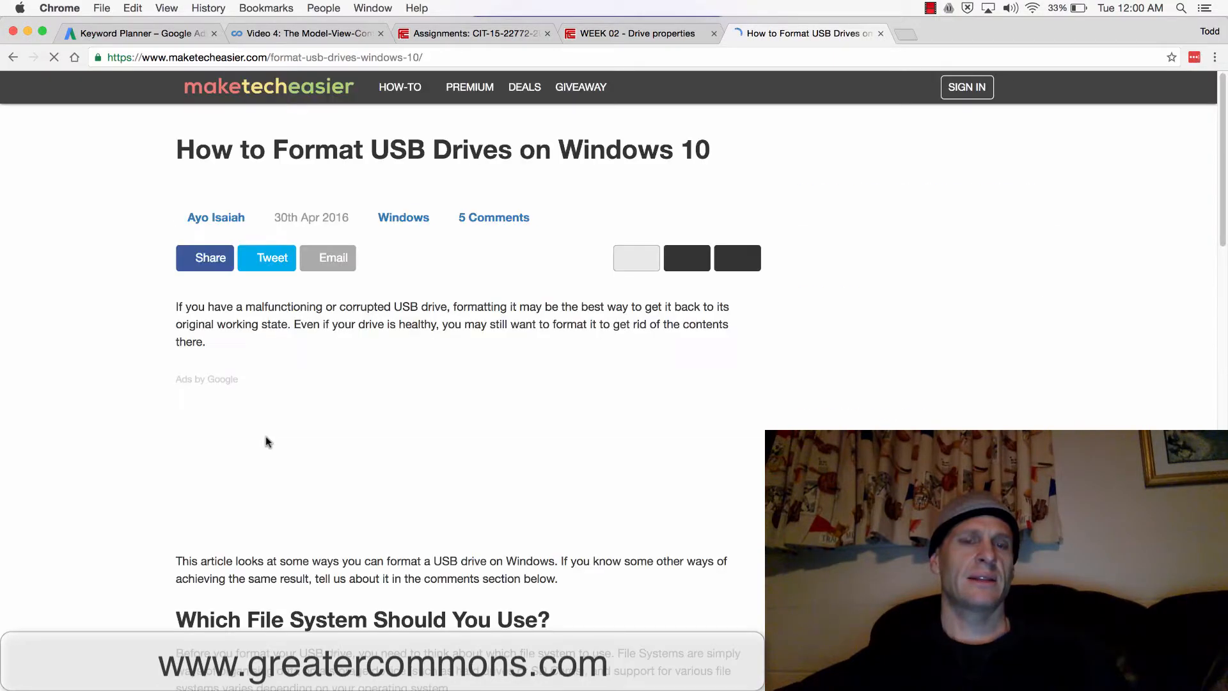
Step: Scroll to 'Method 1: Format USB Drive using File Explorer' and its Format option screenshot
{"action": "scroll", "scroll_direction": "down", "scroll_amount": 3}
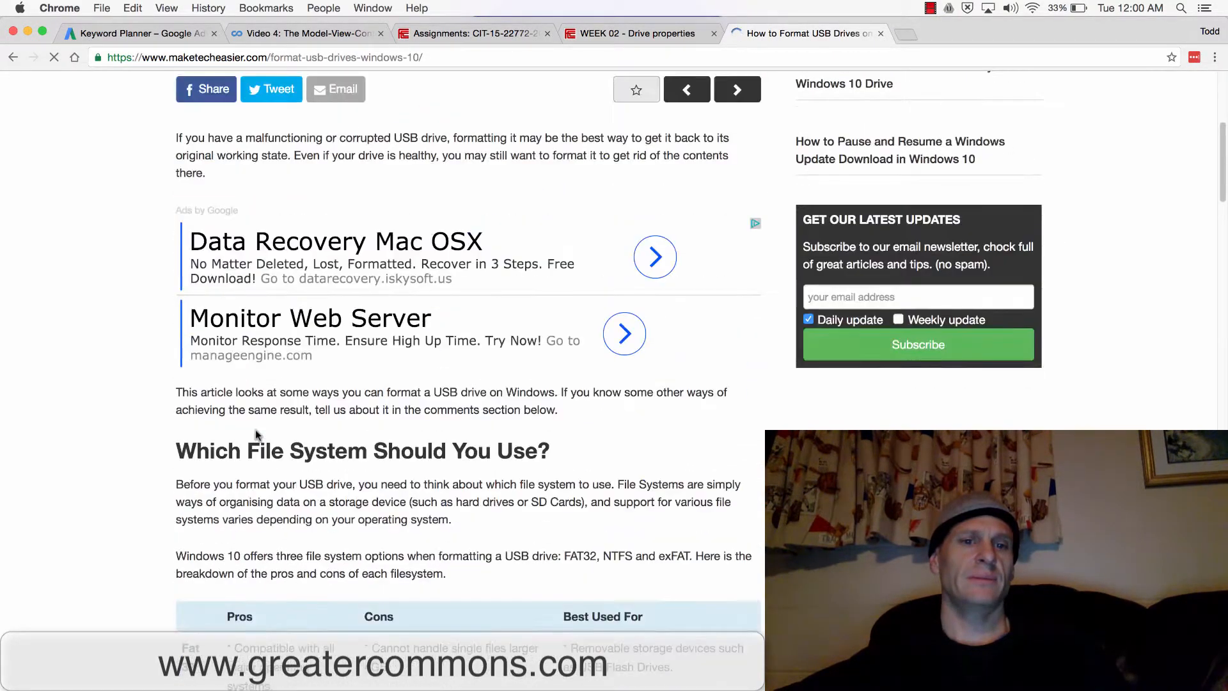
{"action": "scroll", "scroll_direction": "down", "scroll_amount": 3}
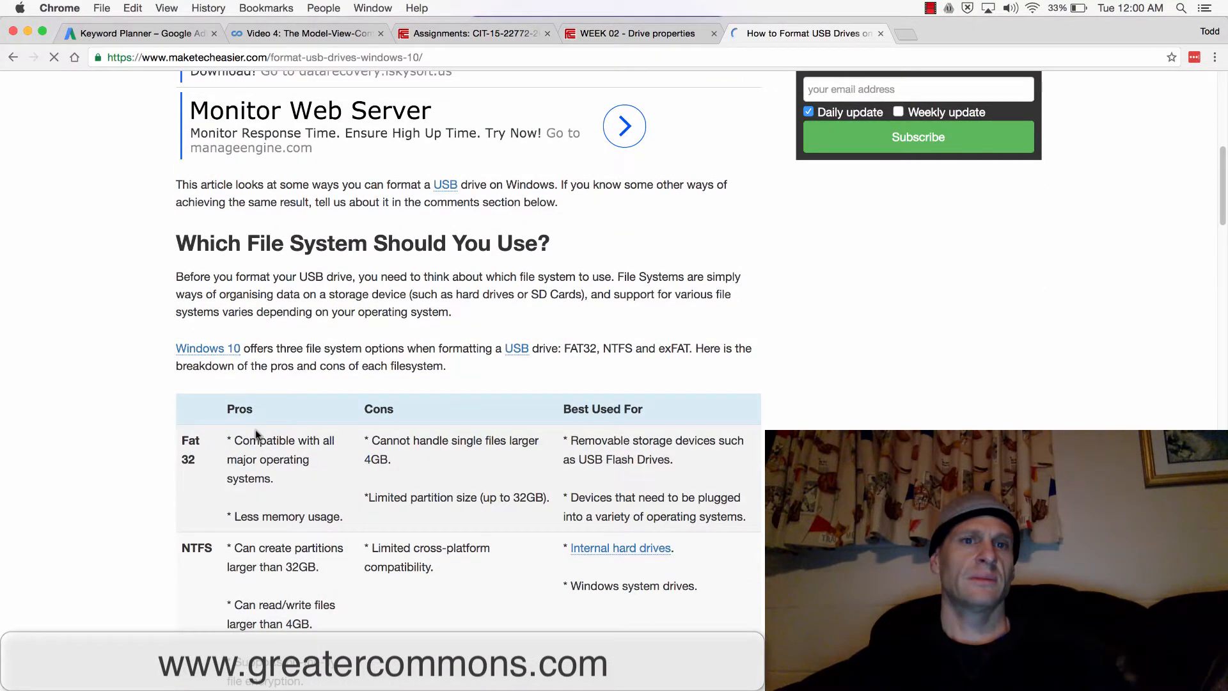
{"action": "scroll", "scroll_direction": "down", "scroll_amount": 3}
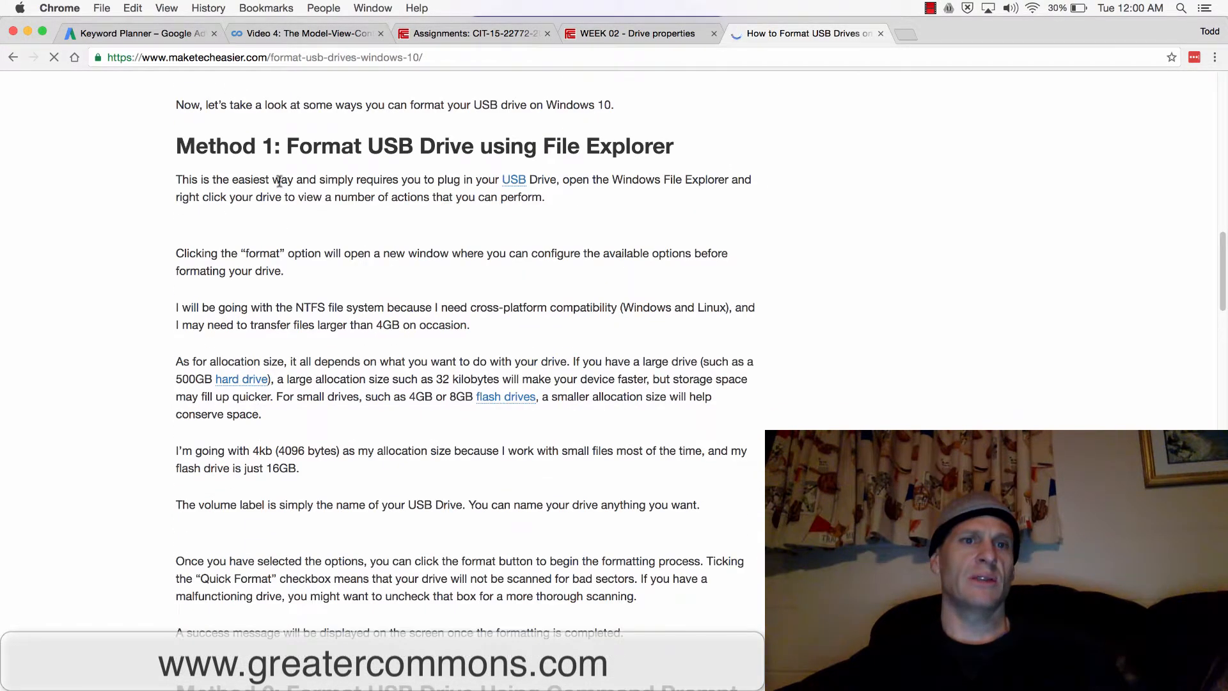
{"action": "left_click_drag", "start_coordinate": [309, 179], "coordinate": [459, 179]}
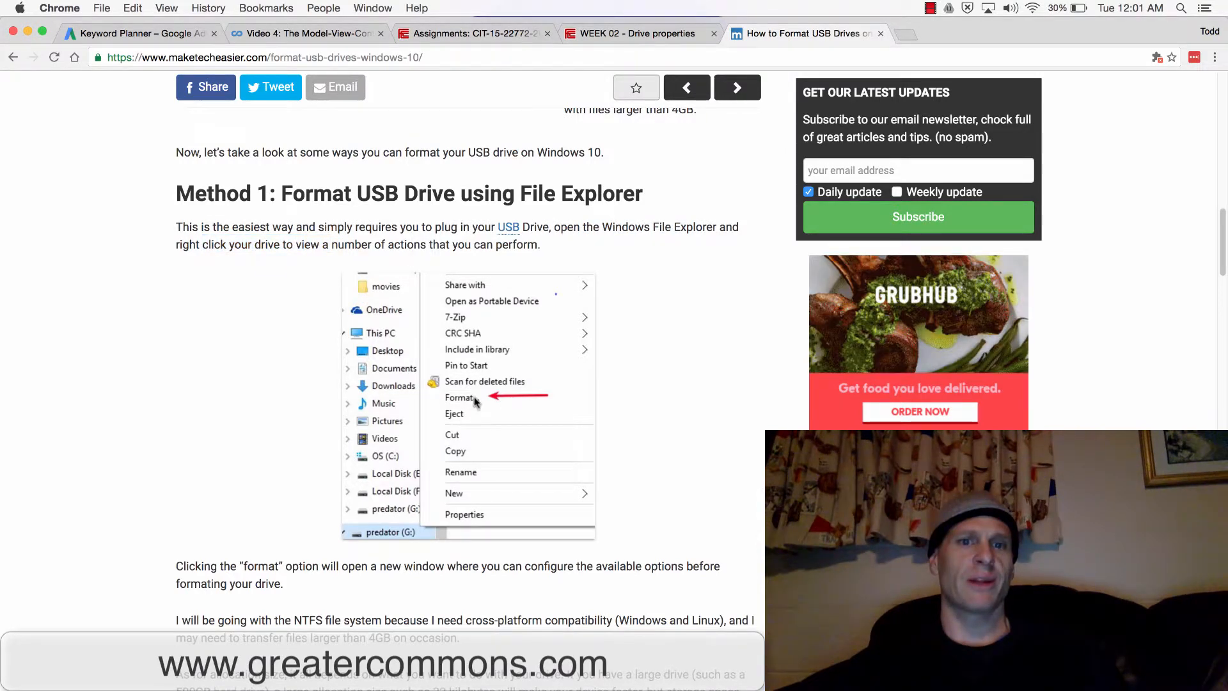
{"action": "mouse_move", "coordinate": [470, 402]}
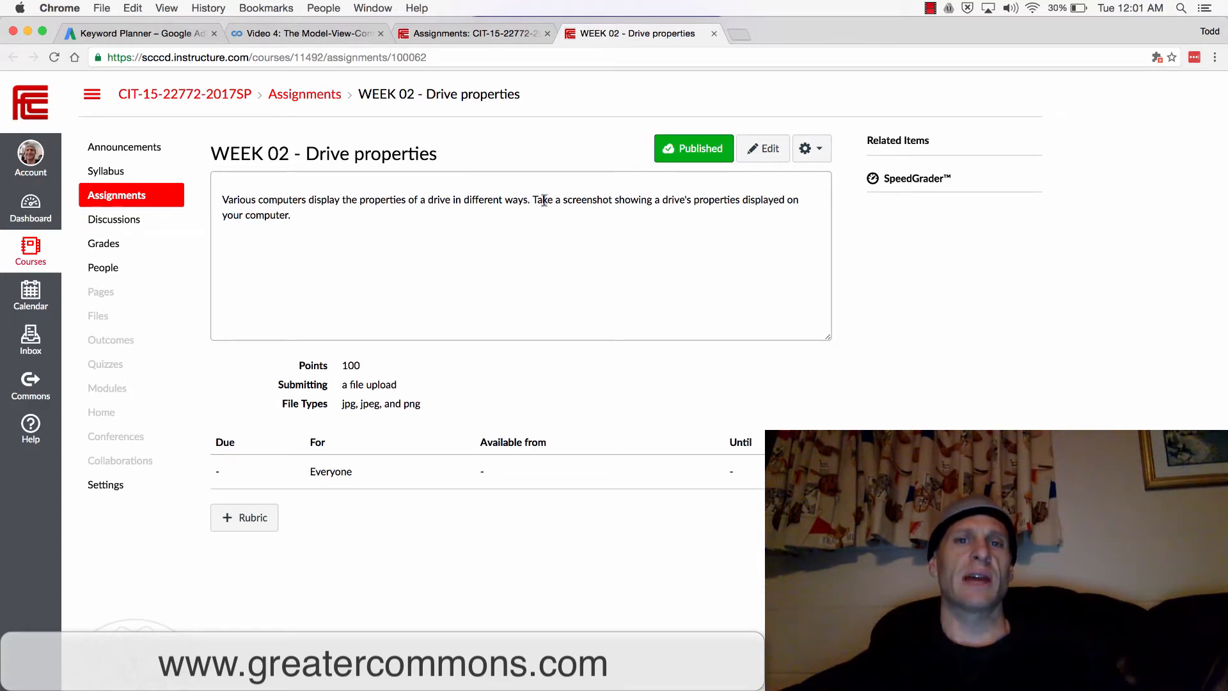
Step: Highlight 'Take a screenshot showing a drive's properties' in the assignment description
{"action": "left_click_drag", "start_coordinate": [538, 200], "coordinate": [720, 200]}
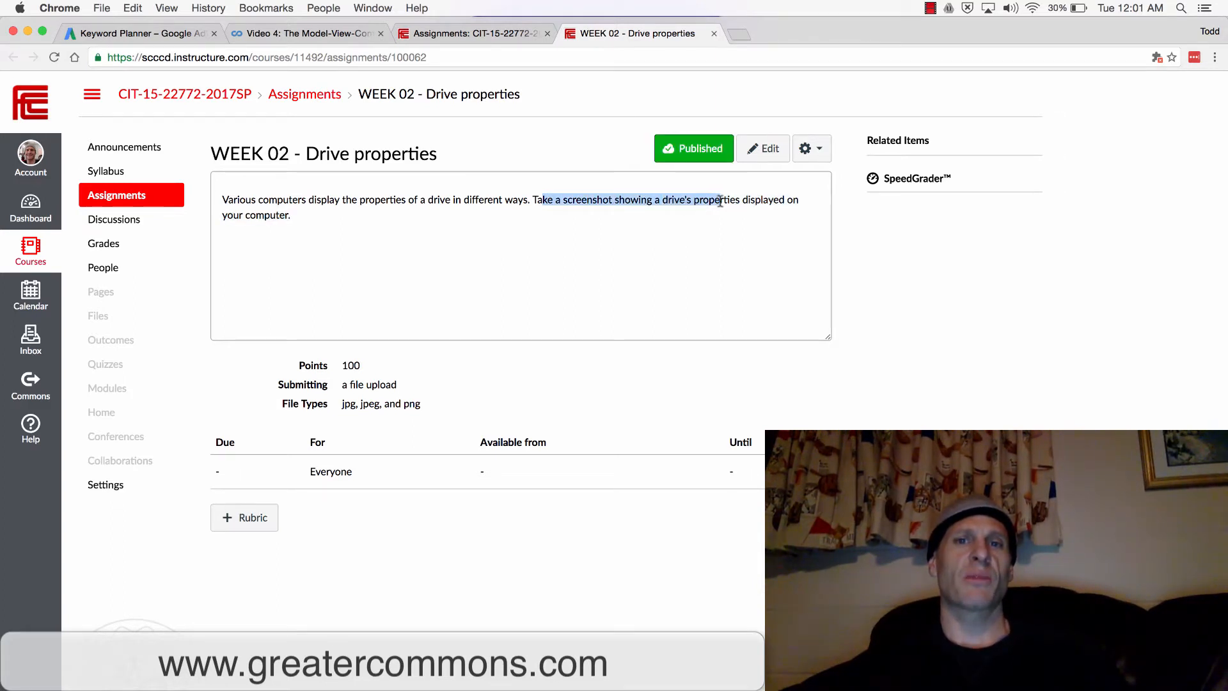